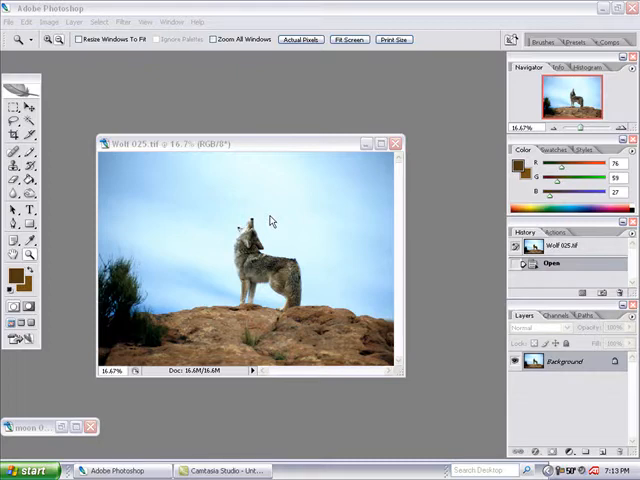
mouse_move(275, 220)
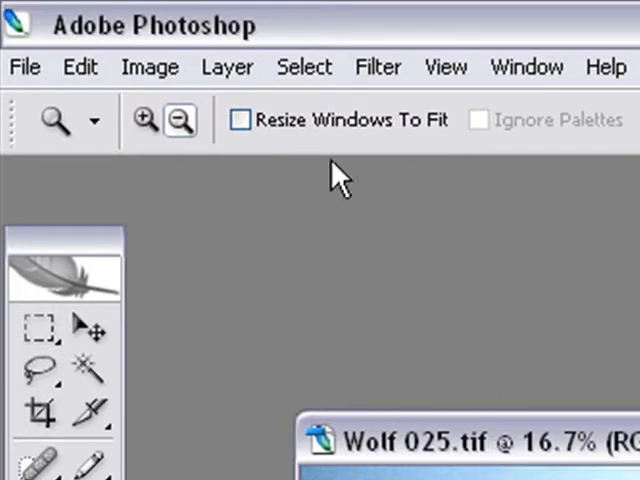
Step: Launch the Extract filter from the Filter menu on the wolf photo
left_click(378, 67)
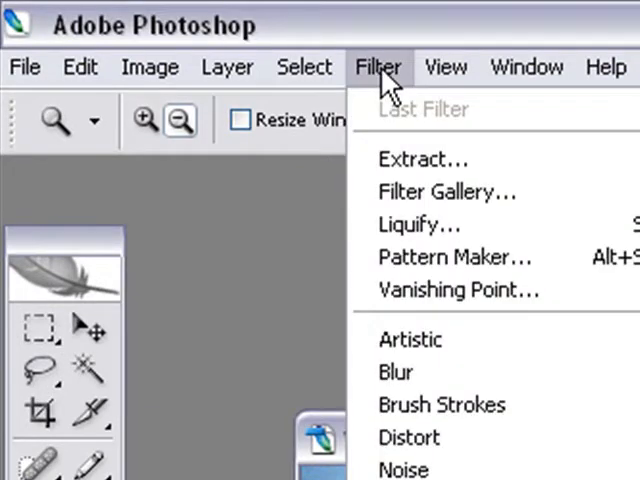
mouse_move(420, 160)
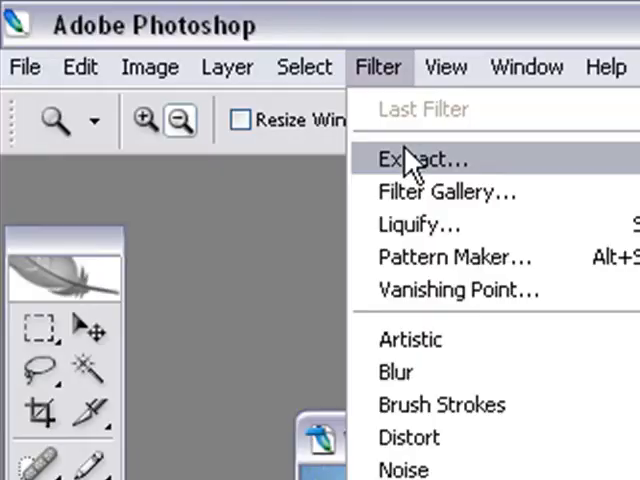
left_click(419, 159)
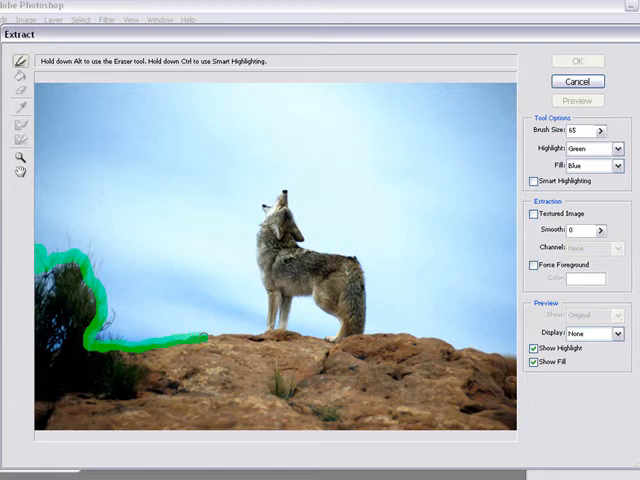
Step: Trace green edge highlights along the shrub, rock top, wolf's chest, head, muzzle, back and hindquarters
left_click_drag(200, 340, 262, 324)
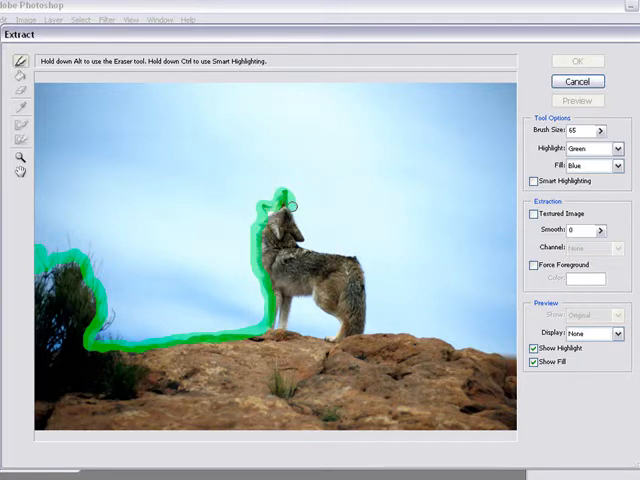
left_click_drag(290, 205, 305, 240)
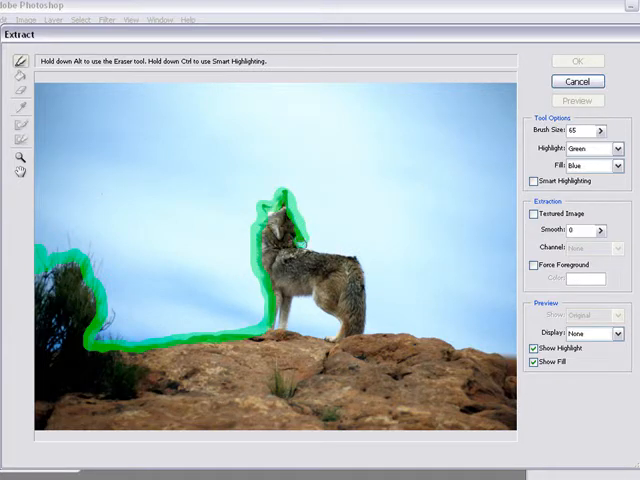
left_click_drag(300, 255, 367, 268)
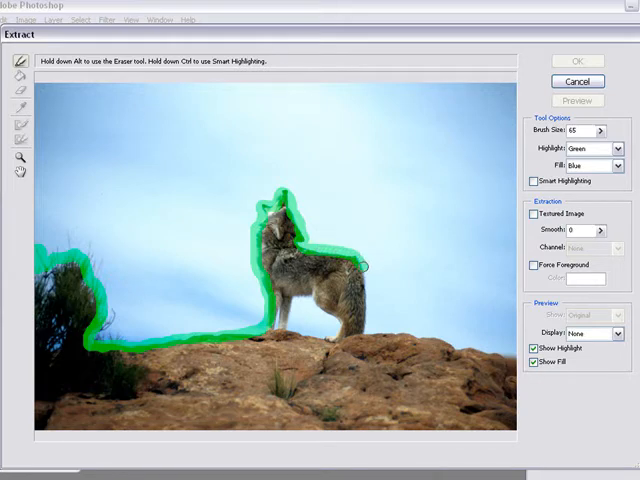
left_click_drag(366, 266, 370, 331)
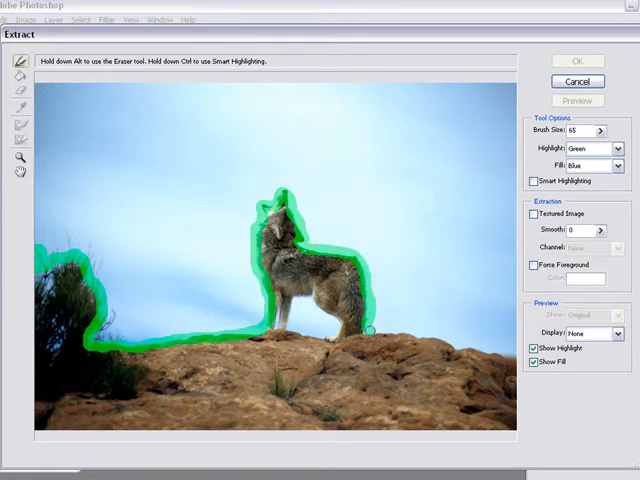
left_click_drag(368, 330, 448, 342)
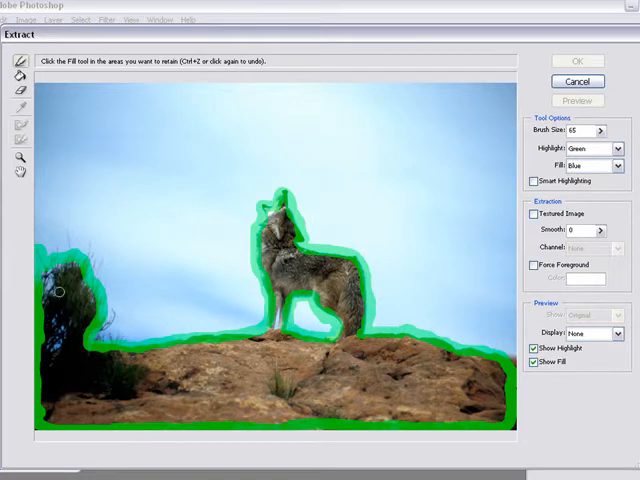
mouse_move(64, 302)
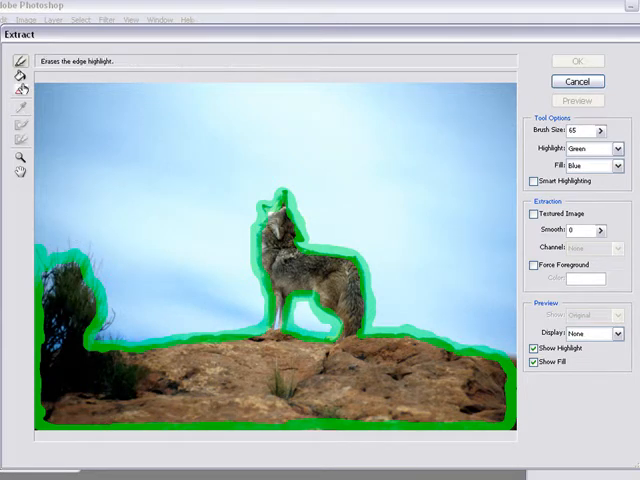
Step: Fill the outlined wolf and rocks blue to keep them, and preview the extraction
left_click(19, 62)
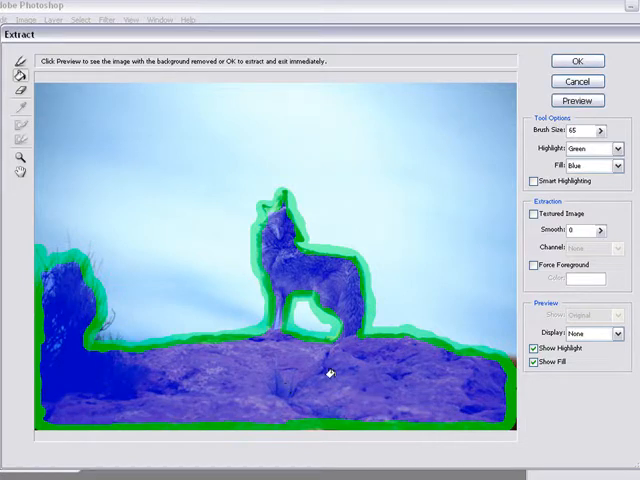
left_click(577, 100)
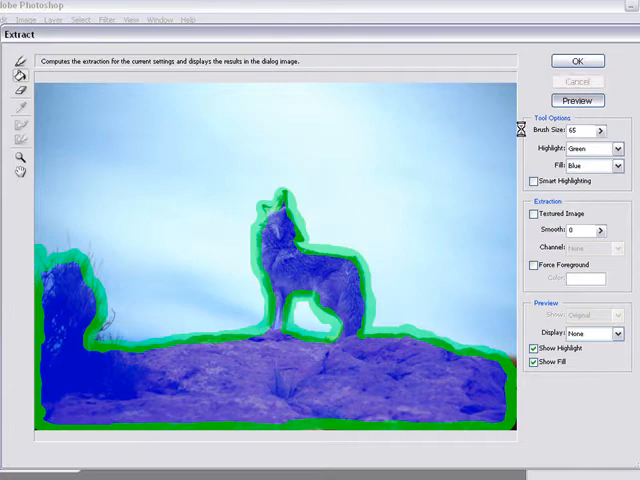
left_click(577, 100)
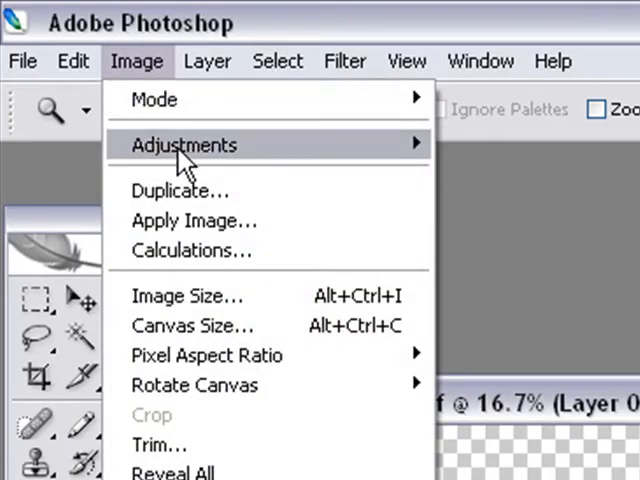
mouse_move(185, 145)
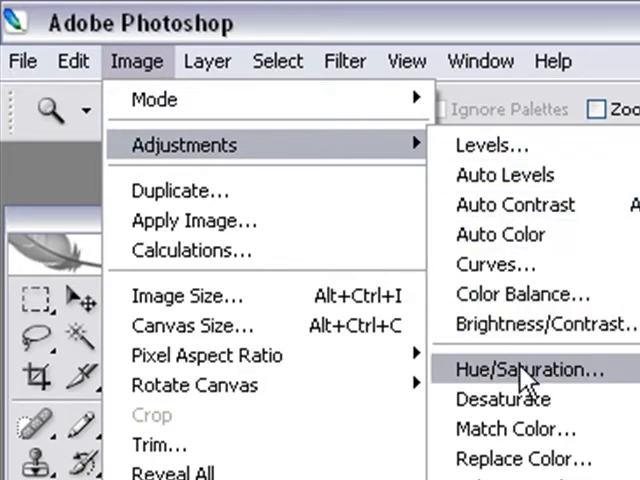
Step: Open the Hue/Saturation adjustment on the extracted wolf layer
left_click(527, 369)
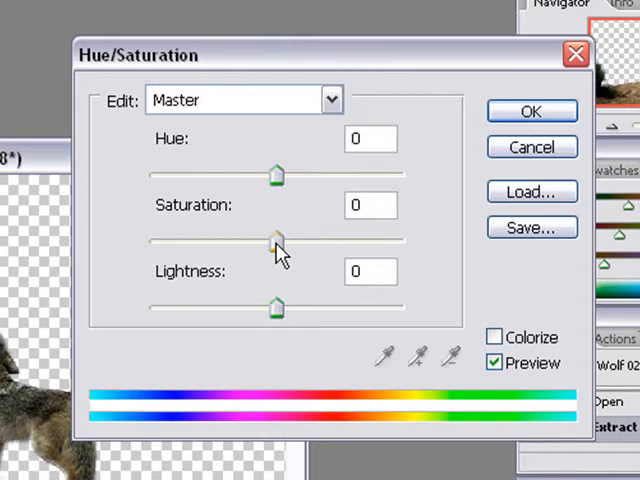
Step: Set Saturation to -97 and Lightness to about -80 for a black silhouette
left_click_drag(277, 240, 230, 240)
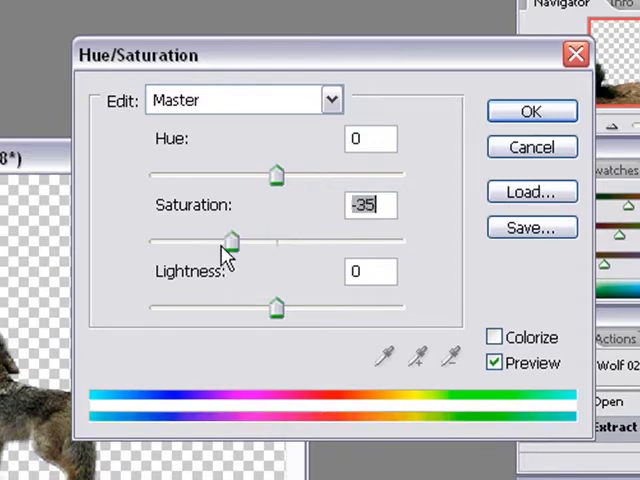
left_click_drag(230, 240, 162, 240)
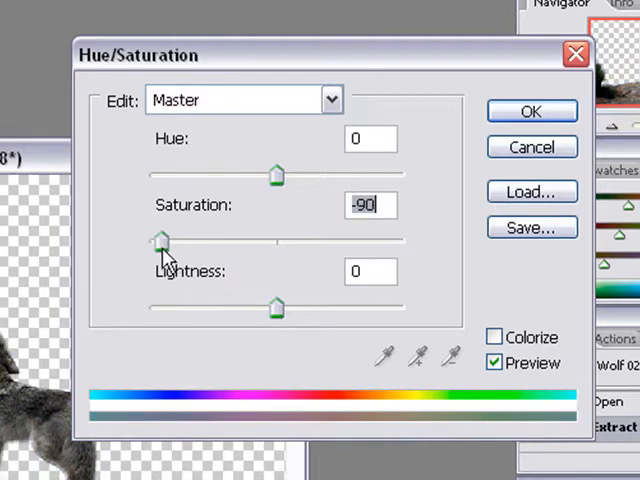
left_click_drag(162, 240, 155, 240)
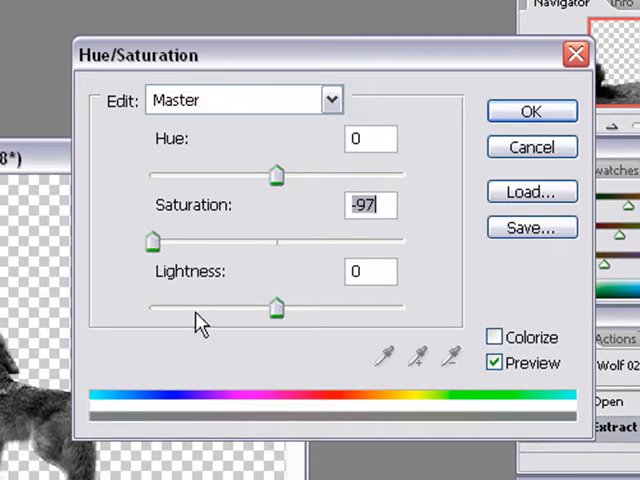
mouse_move(252, 322)
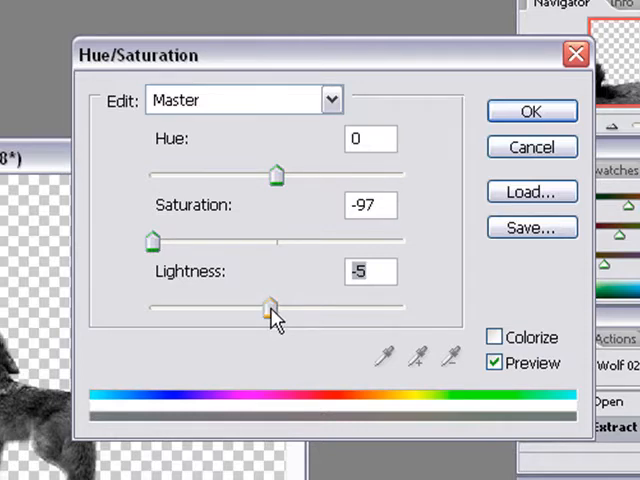
left_click_drag(270, 305, 197, 305)
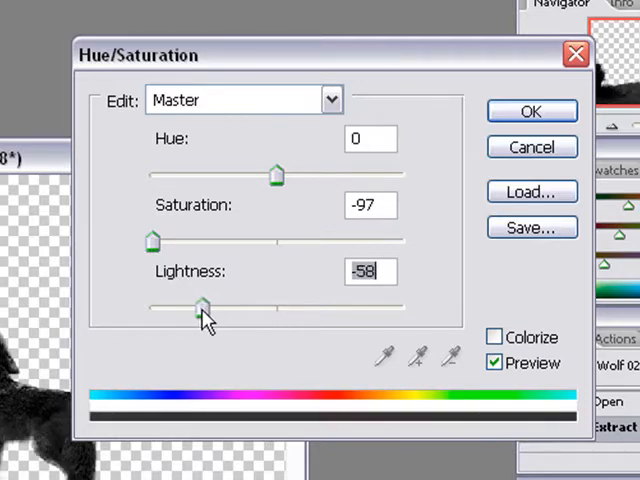
left_click_drag(197, 305, 190, 308)
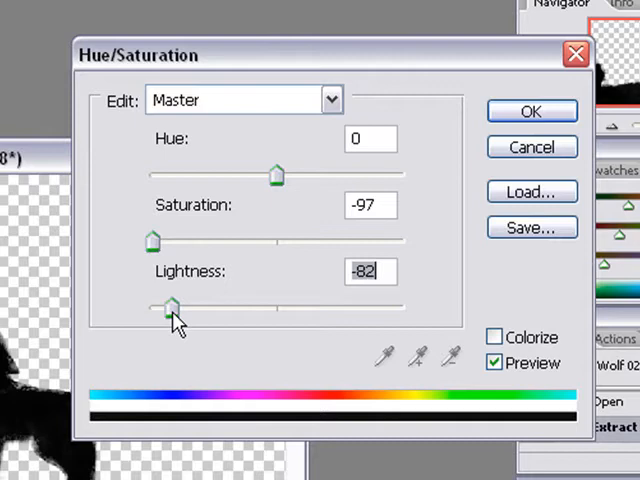
left_click_drag(165, 305, 168, 305)
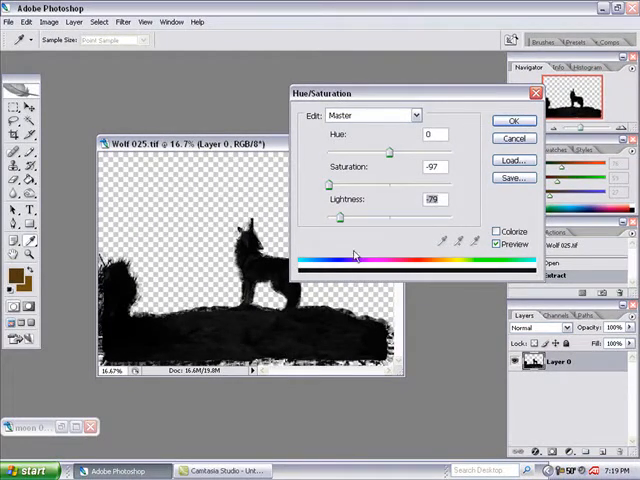
left_click(514, 120)
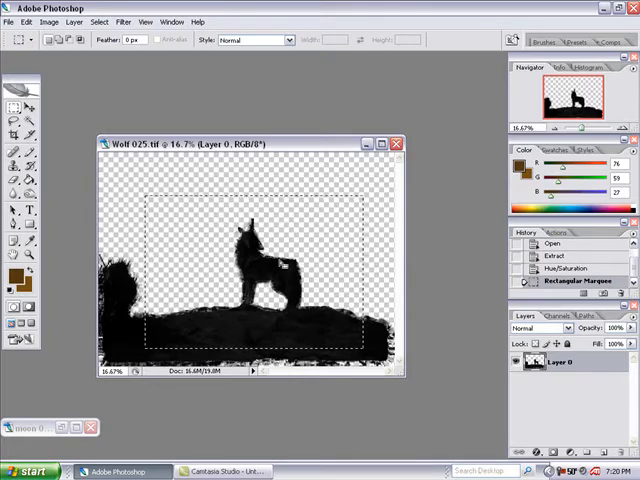
Step: Switch to the Move tool to drag the selected wolf silhouette
left_click(51, 22)
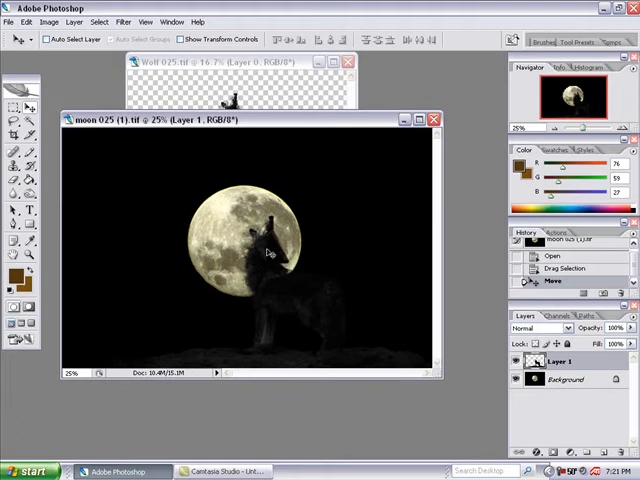
mouse_move(162, 181)
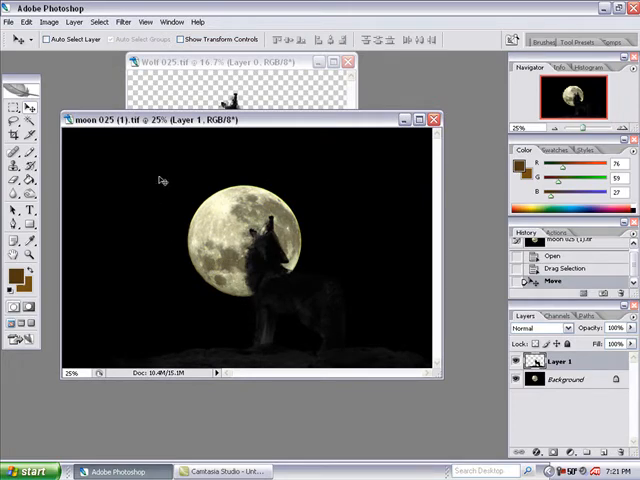
mouse_move(230, 260)
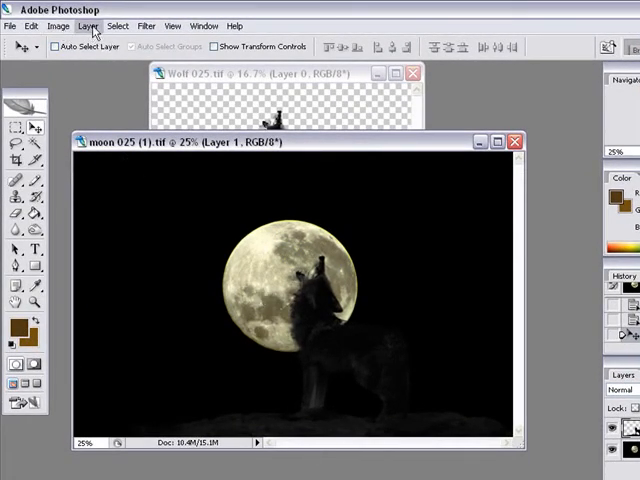
left_click(88, 25)
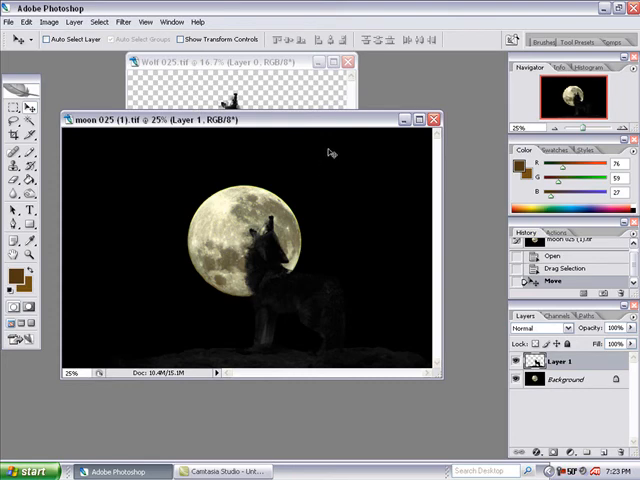
mouse_move(330, 157)
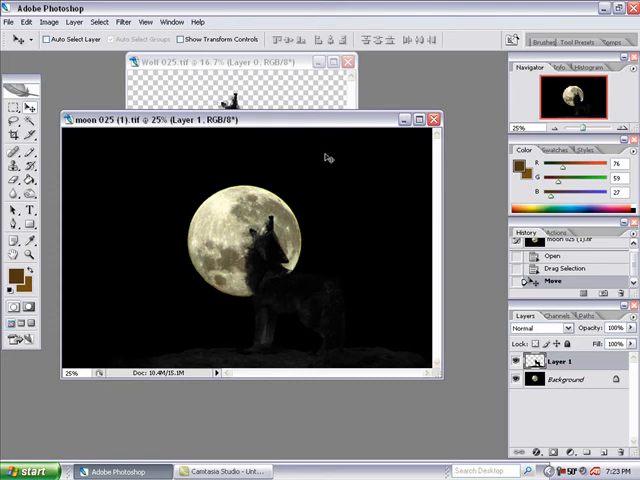